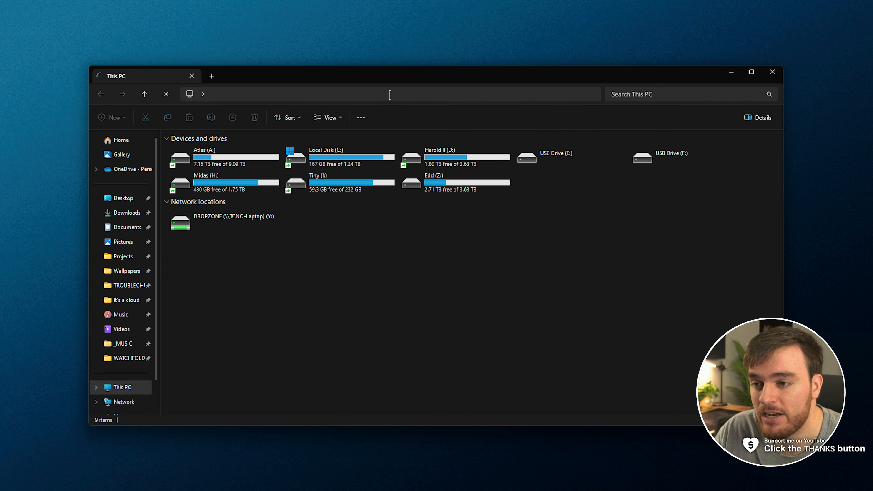
# Jump to the %AppData% Roaming folder via the address bar and confirm hidden items stay shown.
pyautogui.click(389, 93)
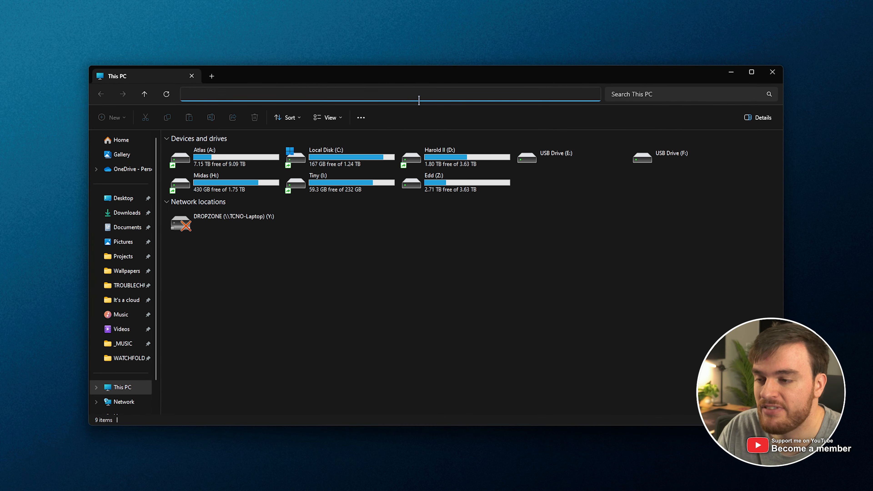
pyautogui.write('%AppData%')
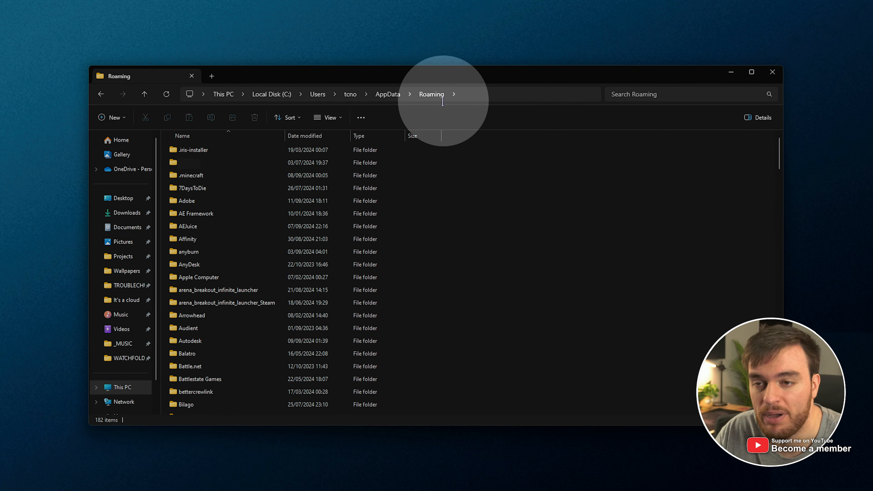
pyautogui.moveTo(327, 117)
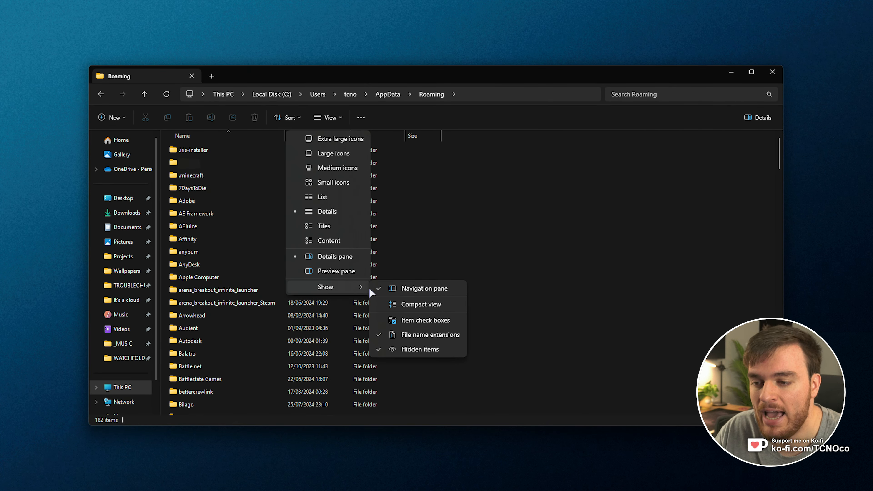
pyautogui.moveTo(421, 350)
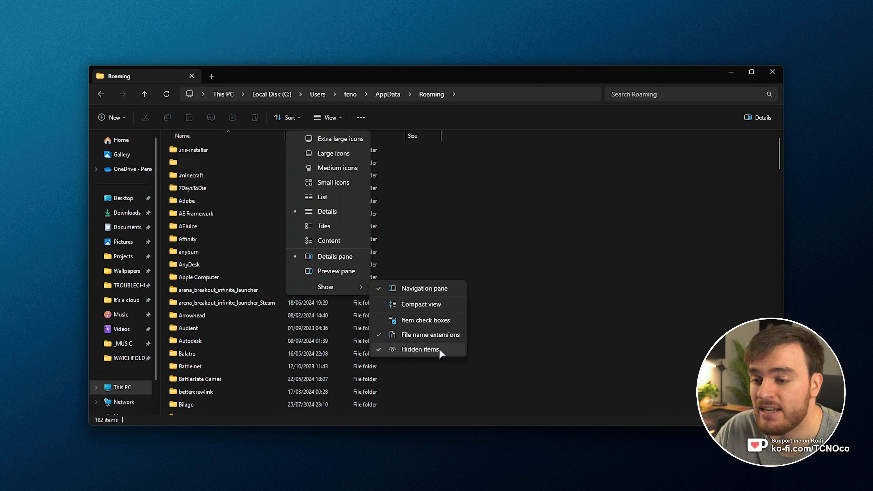
pyautogui.click(419, 349)
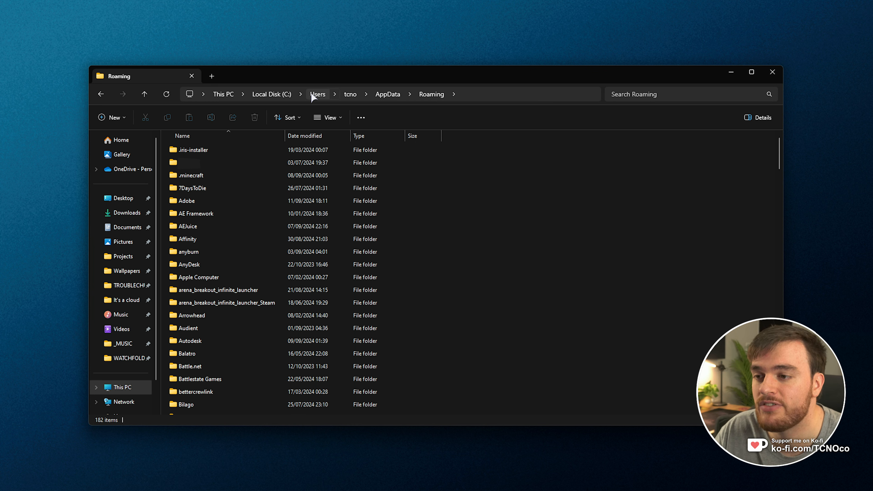
pyautogui.moveTo(298, 91)
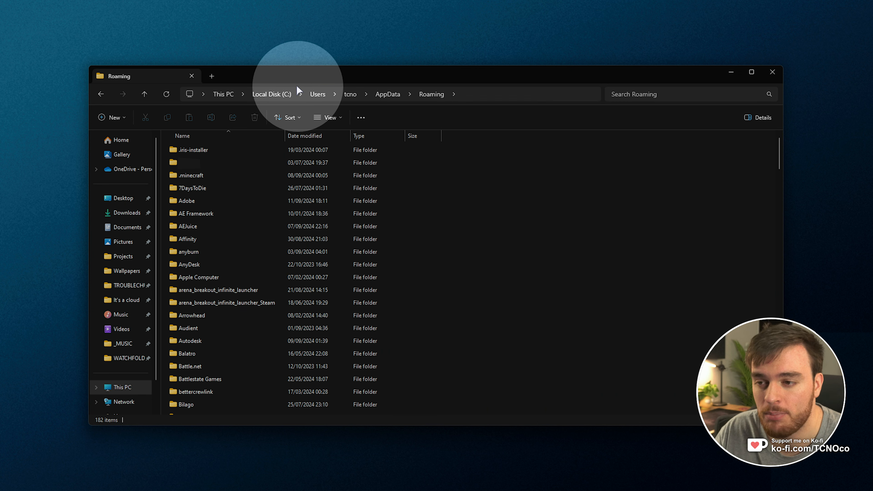
pyautogui.moveTo(702, 124)
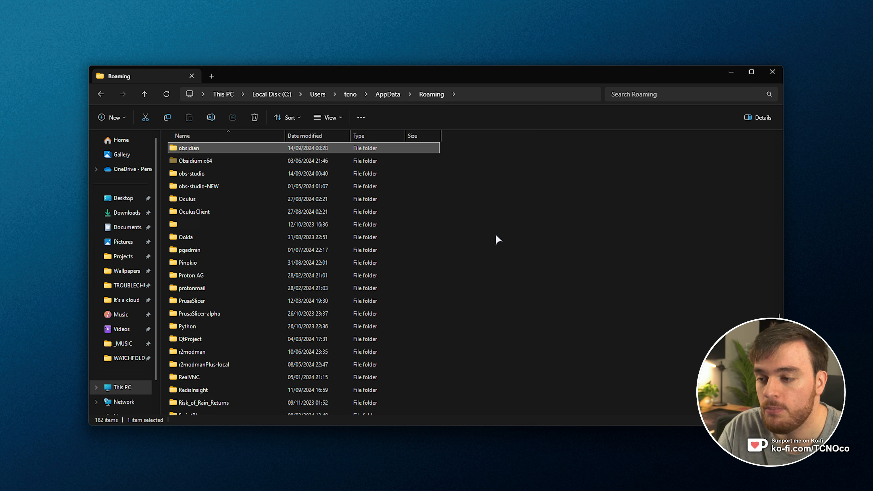
# Enter the obs-studio folder in Roaming, glancing at OBS Studio's settings window in between.
pyautogui.click(192, 173)
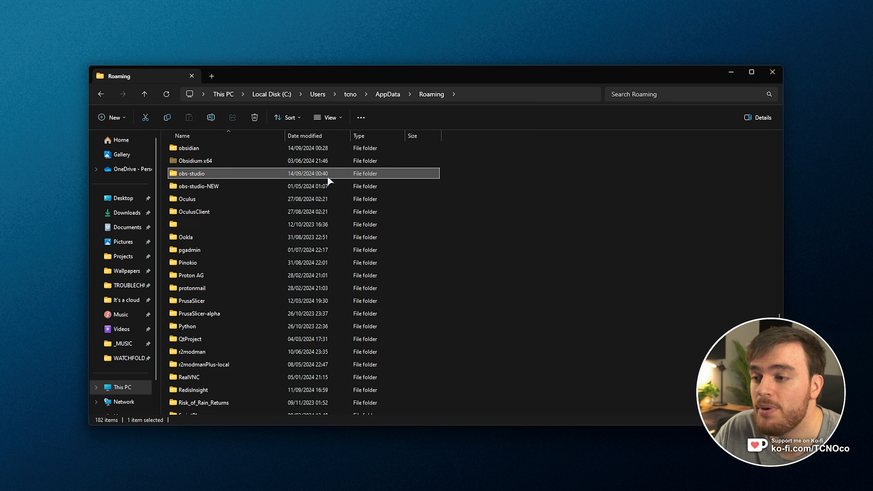
pyautogui.doubleClick(192, 173)
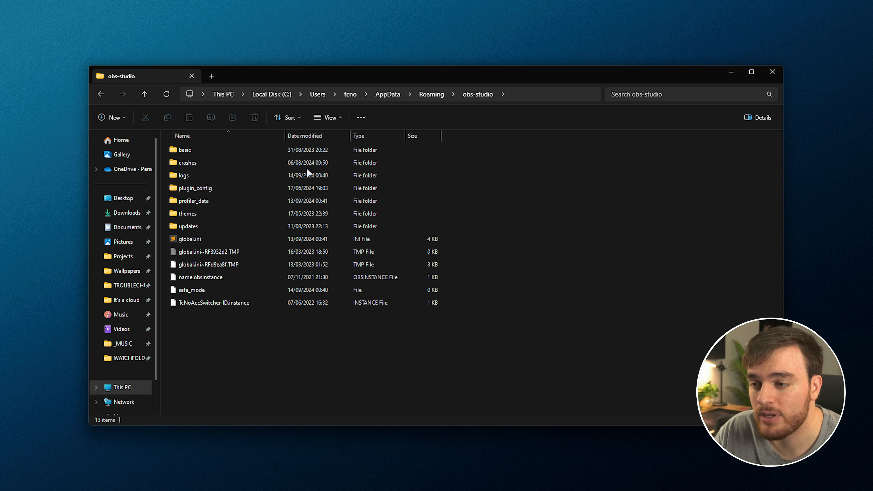
pyautogui.moveTo(526, 284)
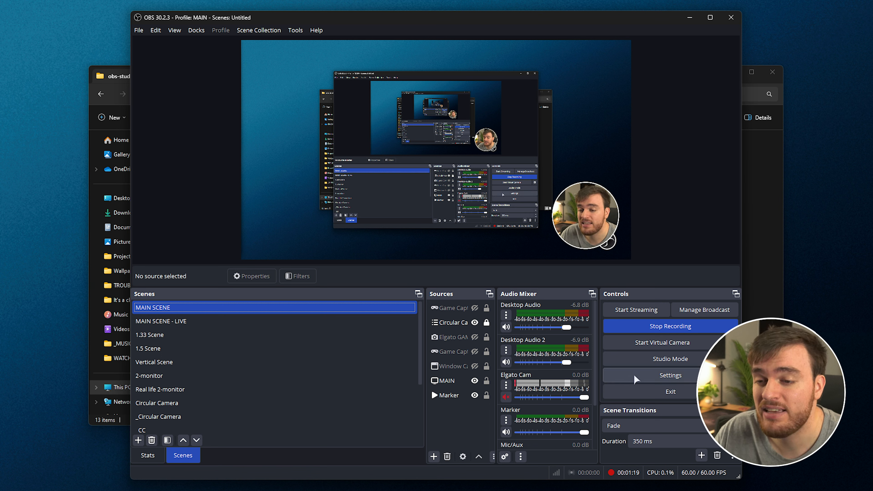
pyautogui.click(670, 375)
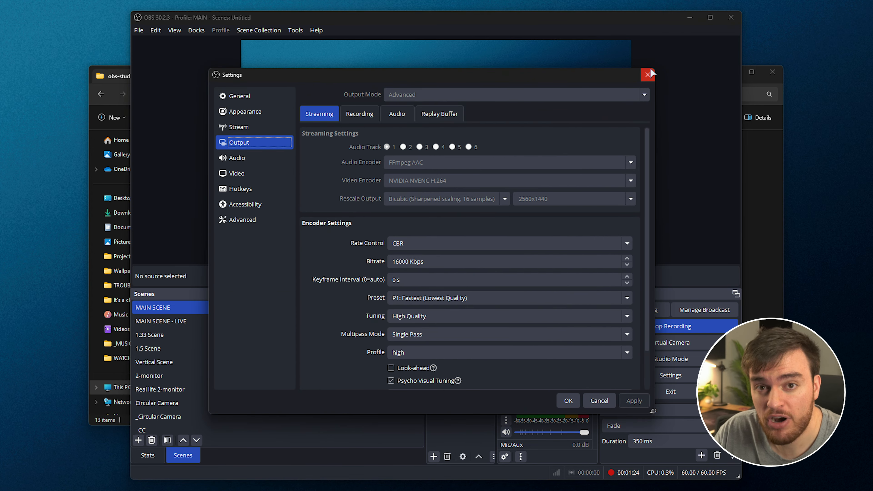
pyautogui.click(648, 74)
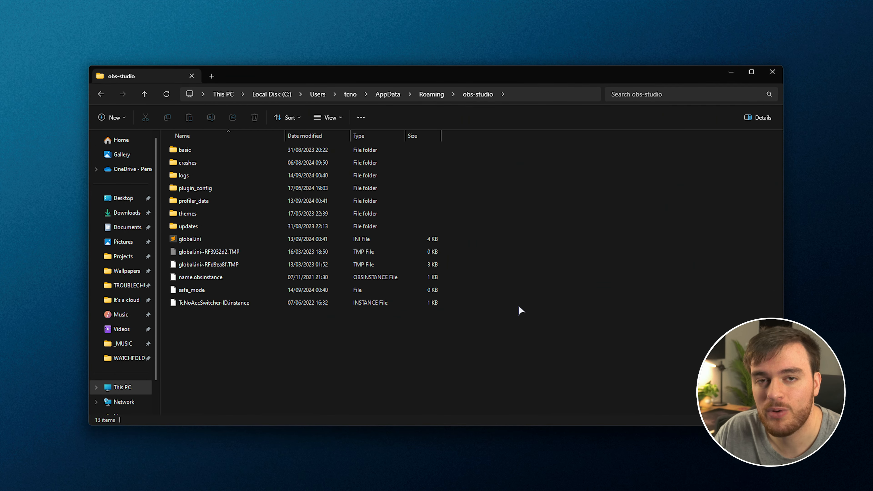
pyautogui.moveTo(439, 108)
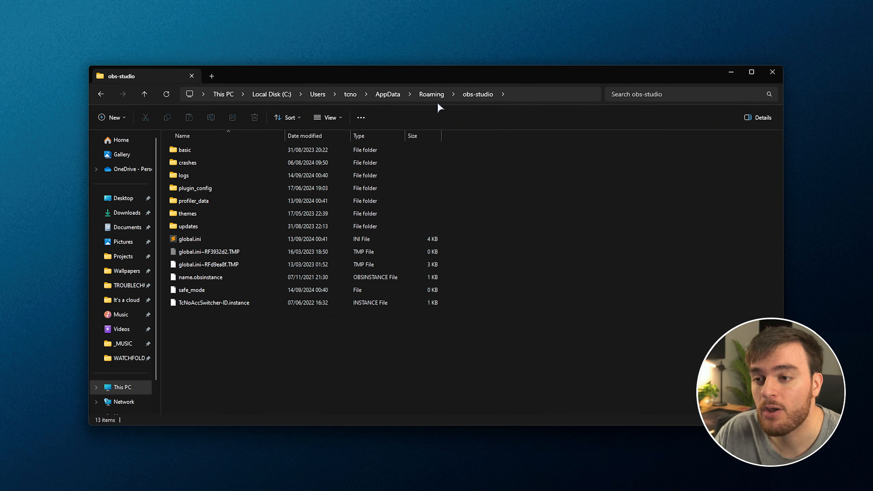
# Go back up to Roaming and reopen the obs-studio settings folder from the listing.
pyautogui.click(431, 94)
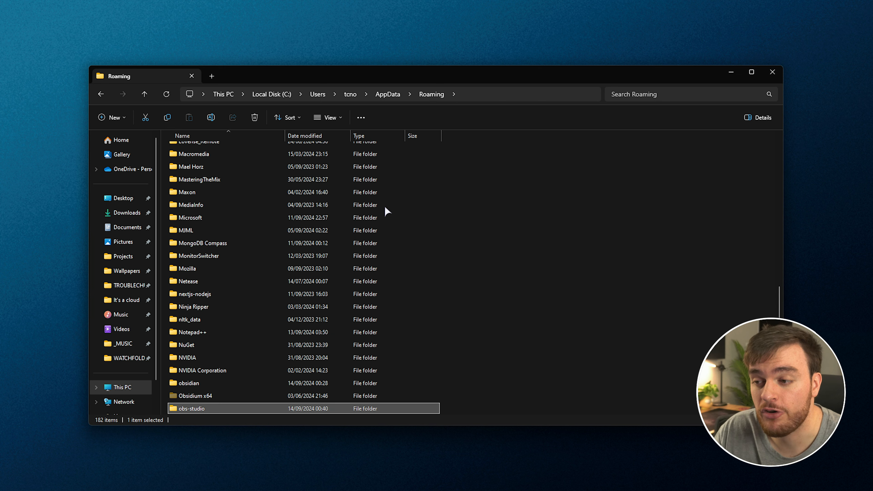
pyautogui.moveTo(258, 413)
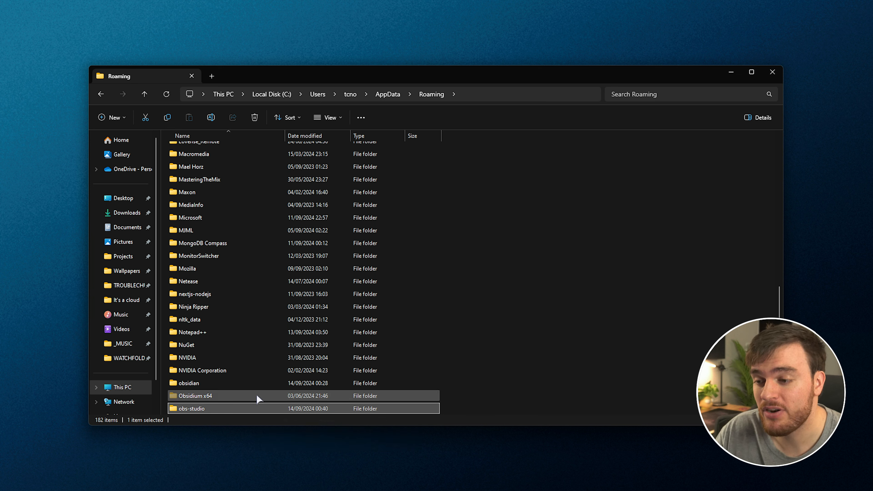
pyautogui.moveTo(258, 400)
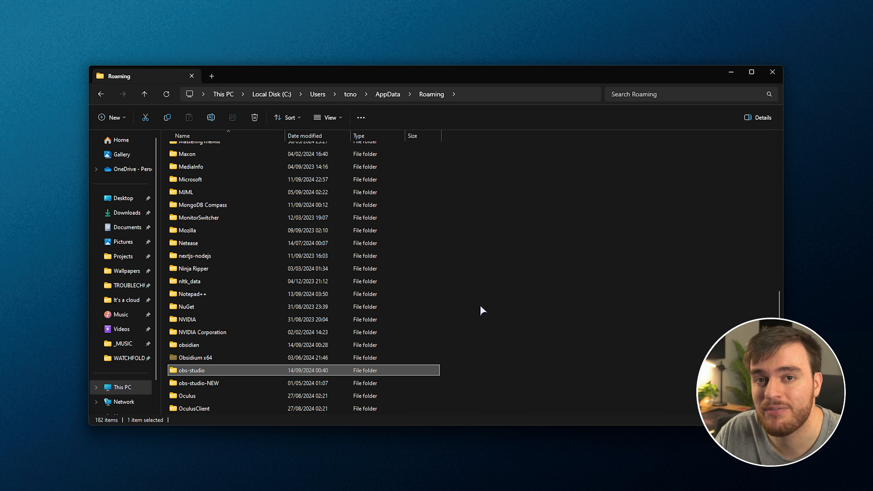
pyautogui.moveTo(528, 309)
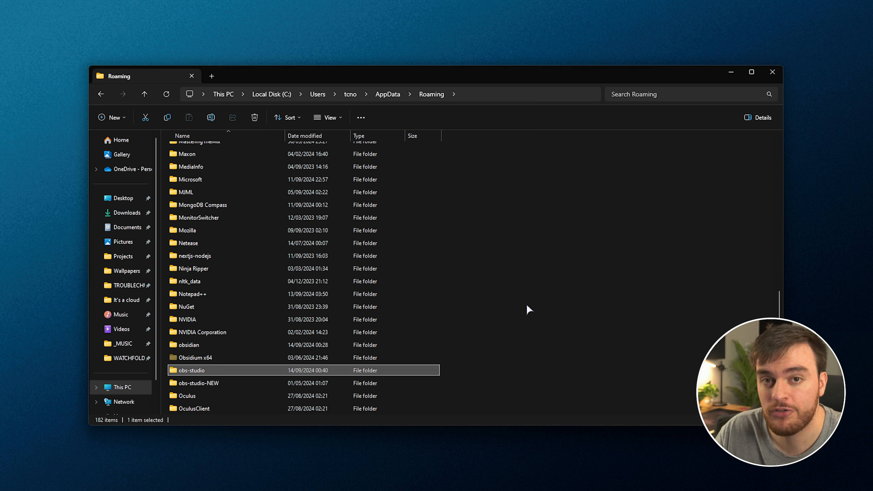
pyautogui.moveTo(494, 358)
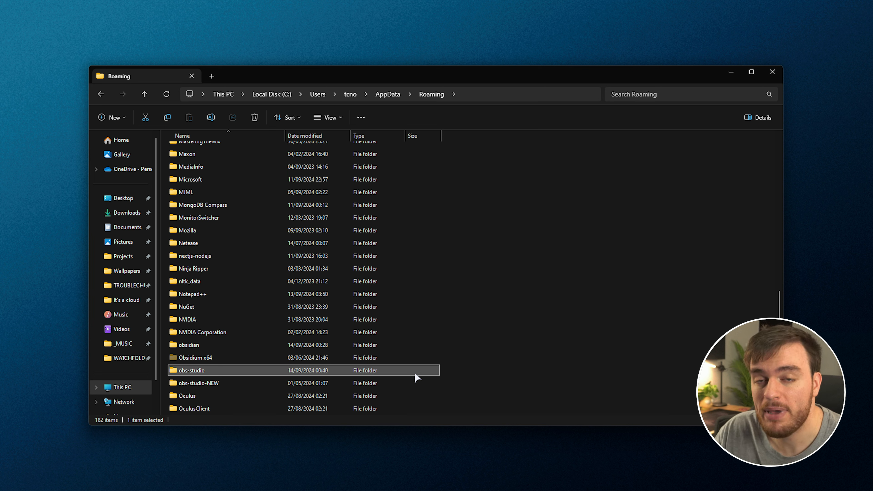
pyautogui.moveTo(357, 372)
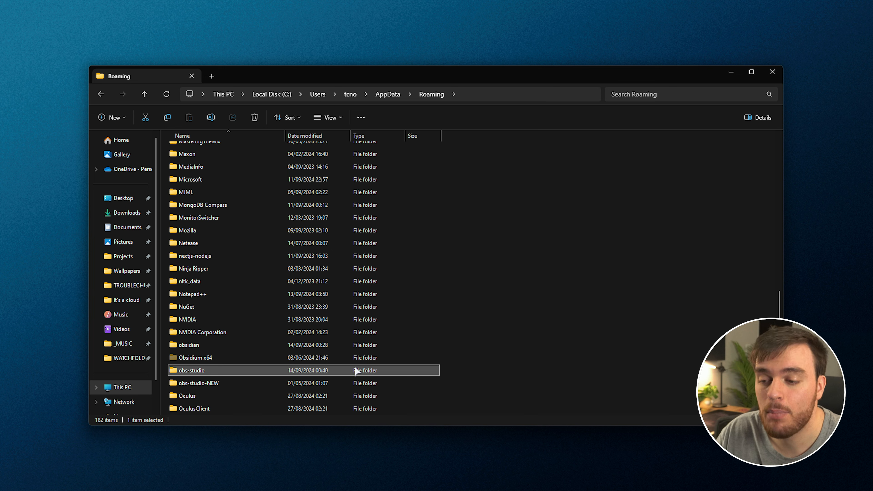
pyautogui.scroll(-3)
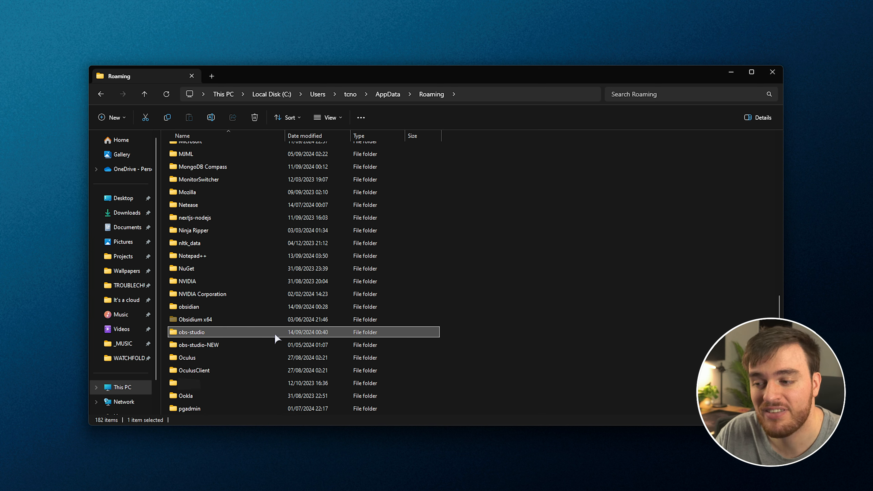
pyautogui.click(196, 345)
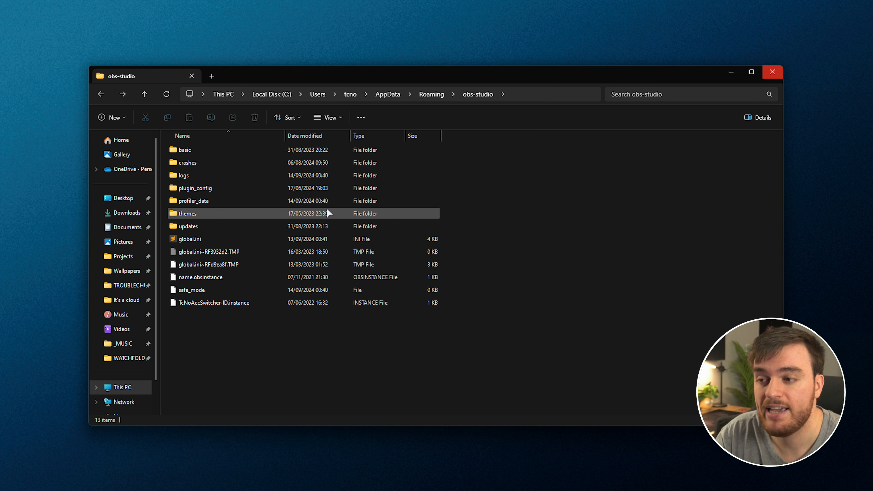
# Navigate from C: through Program Files > obs-studio > obs-plugins into the 64bit folder.
pyautogui.click(194, 188)
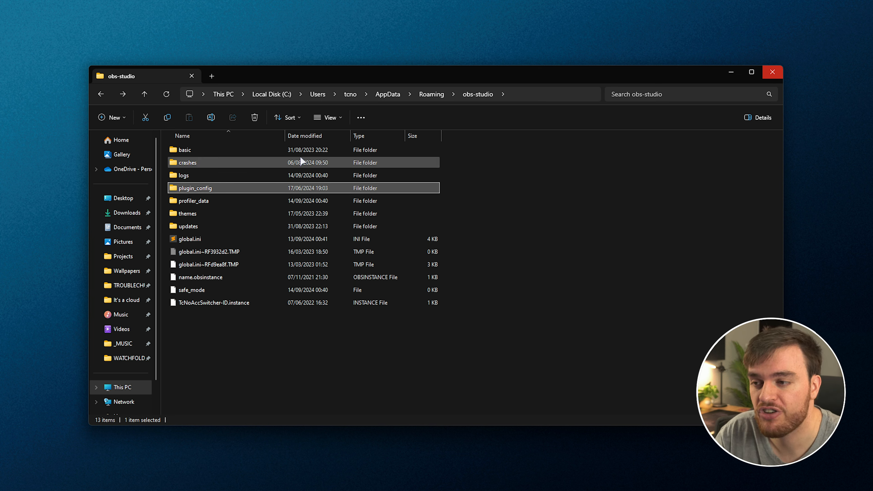
pyautogui.click(271, 94)
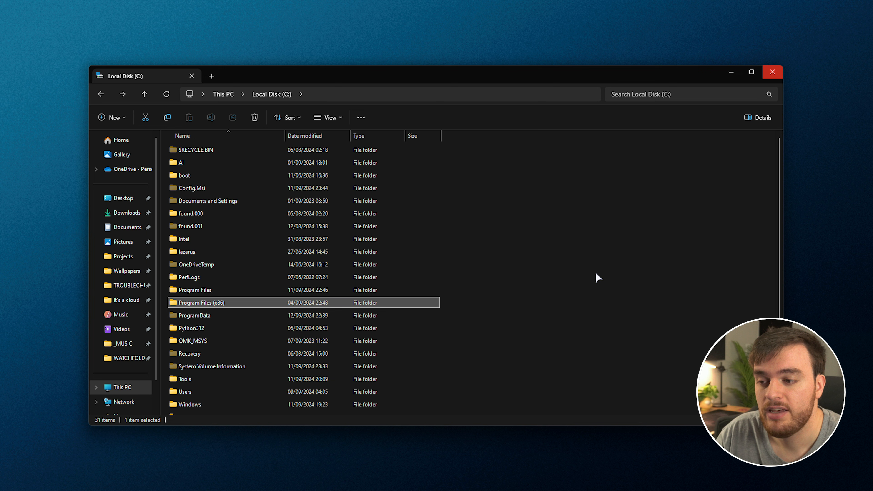
pyautogui.click(194, 290)
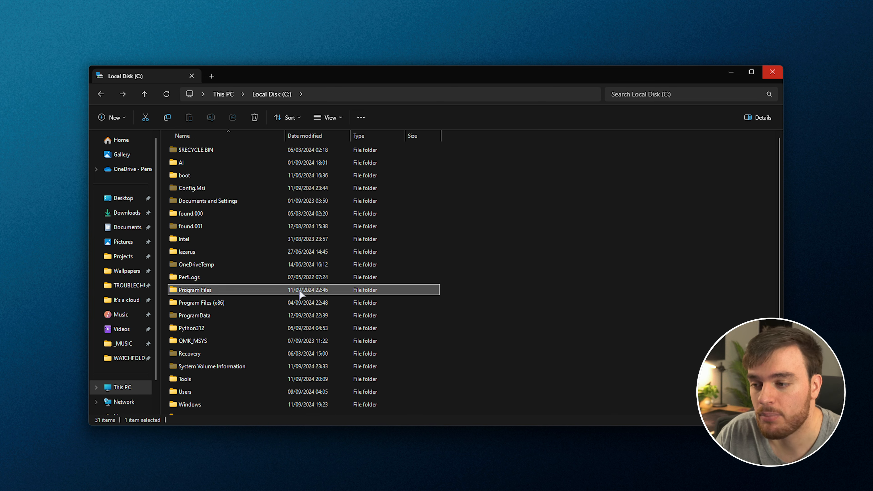
pyautogui.doubleClick(193, 290)
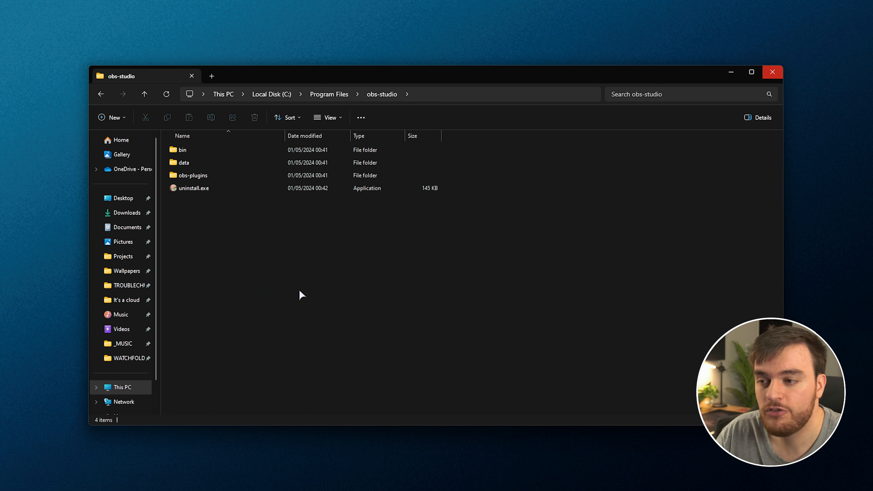
pyautogui.doubleClick(192, 174)
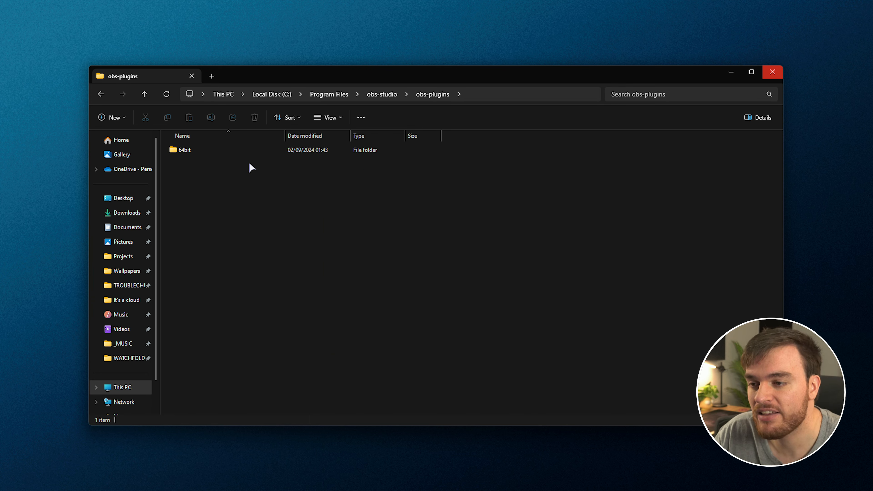
pyautogui.doubleClick(183, 149)
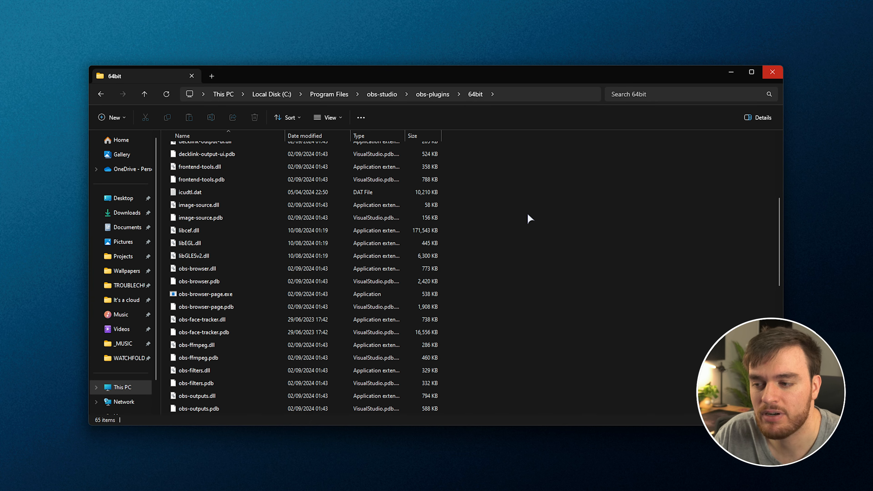
# Review the 64bit DLL/PDB listing, then return via Program Files to obs-studio\obs-plugins.
pyautogui.scroll(3)
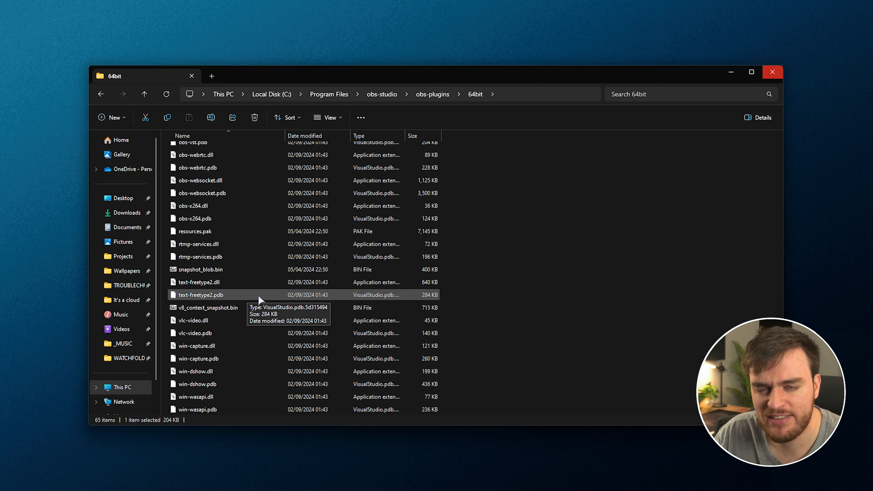
pyautogui.scroll(3)
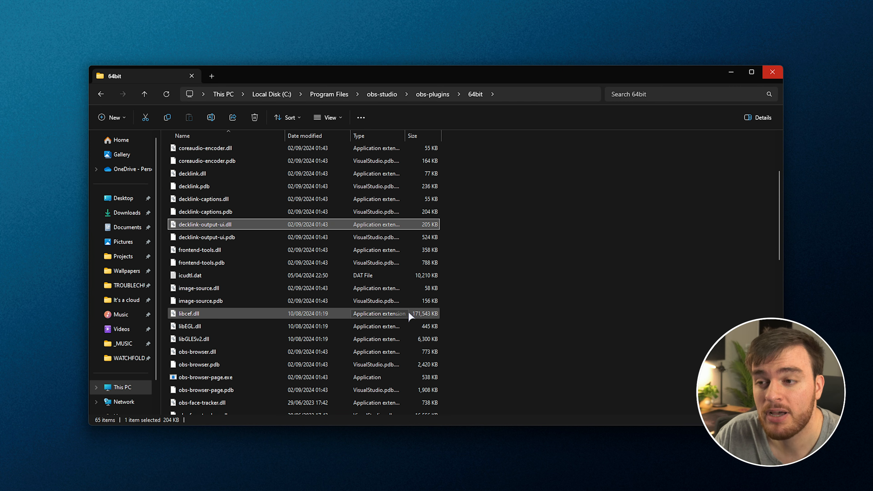
pyautogui.scroll(3)
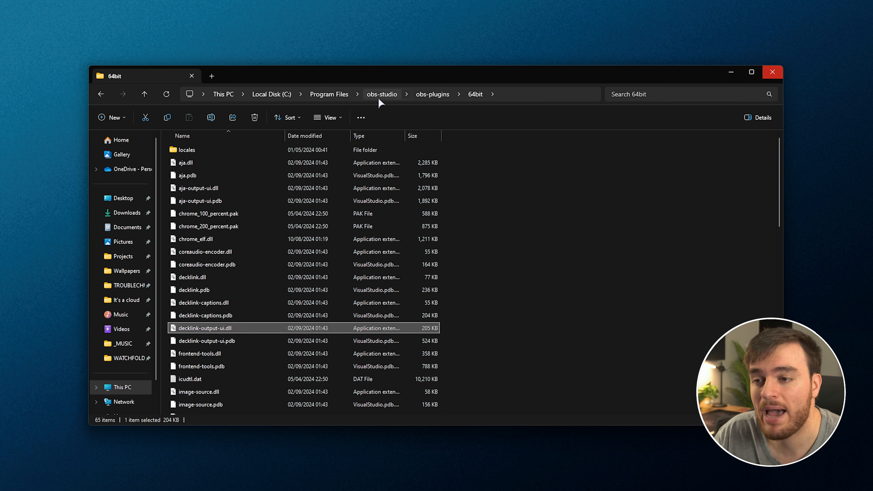
pyautogui.click(381, 94)
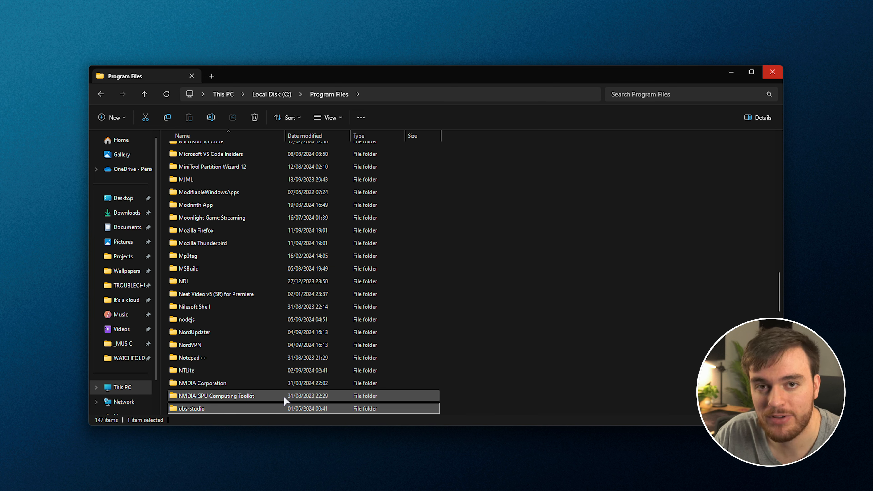
pyautogui.doubleClick(190, 408)
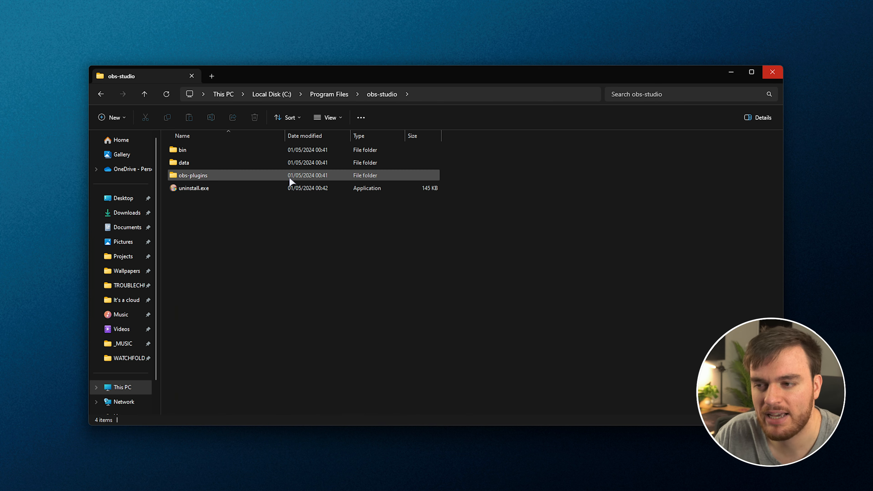
pyautogui.doubleClick(192, 175)
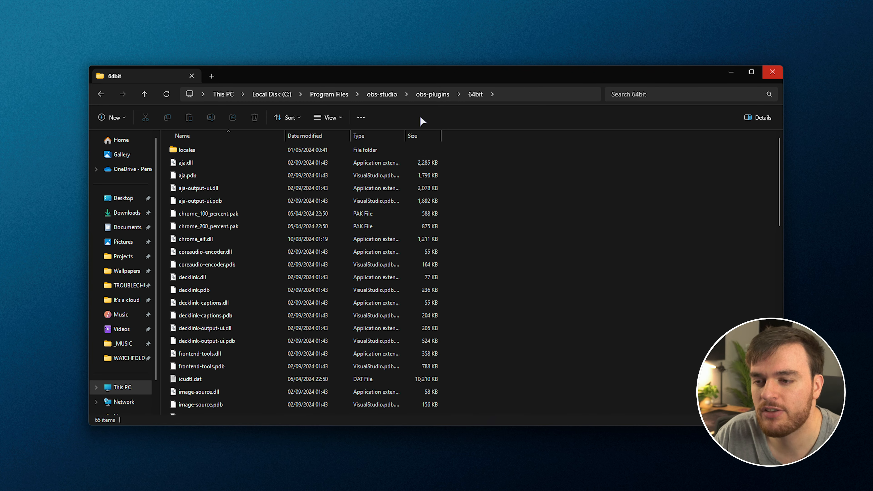
pyautogui.moveTo(449, 206)
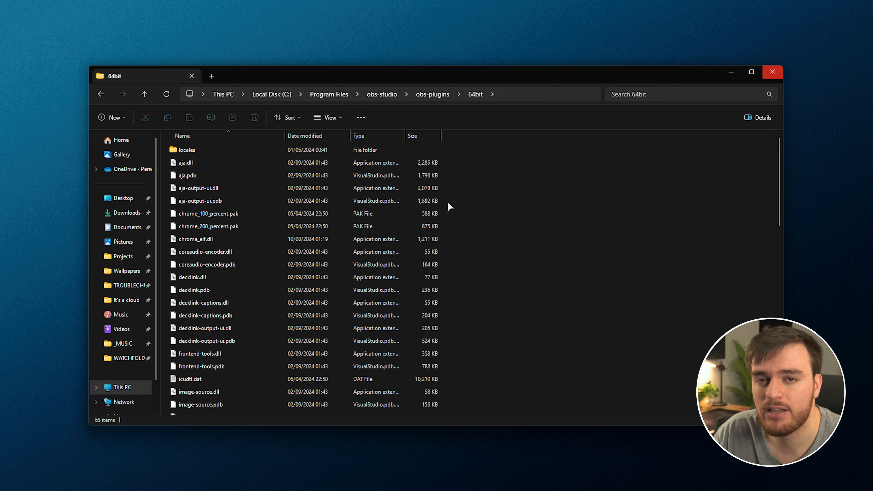
pyautogui.moveTo(600, 222)
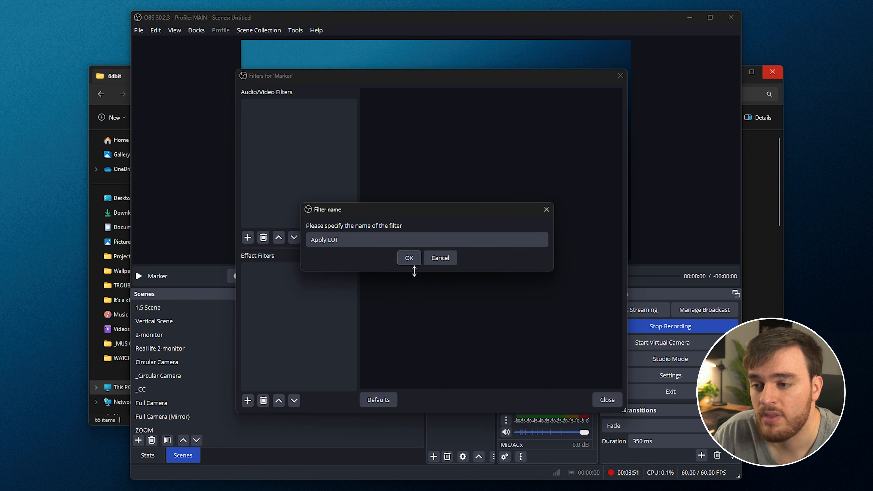
# Confirm the Apply LUT filter on Marker and browse for its LUT file path.
pyautogui.click(409, 258)
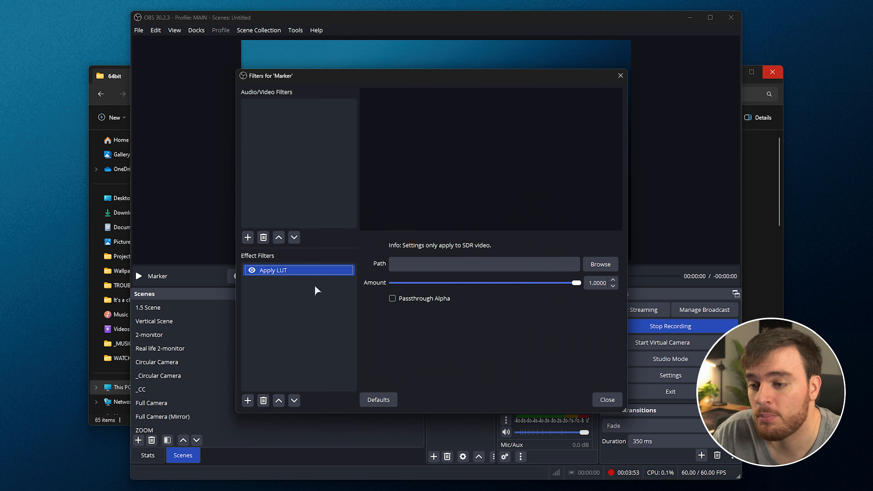
pyautogui.click(599, 263)
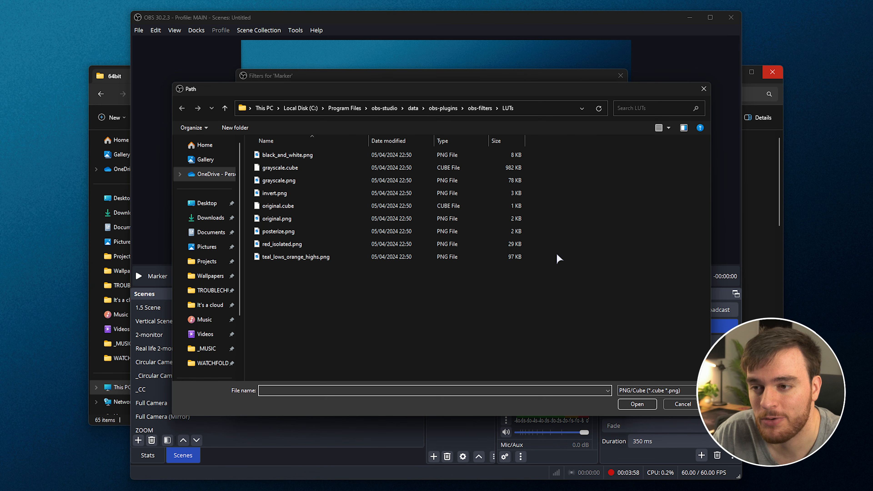
pyautogui.moveTo(452, 106)
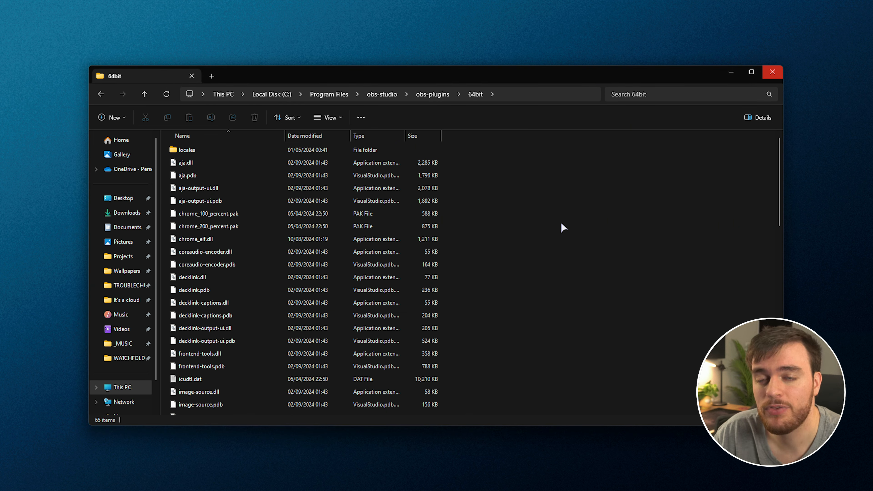
pyautogui.moveTo(583, 215)
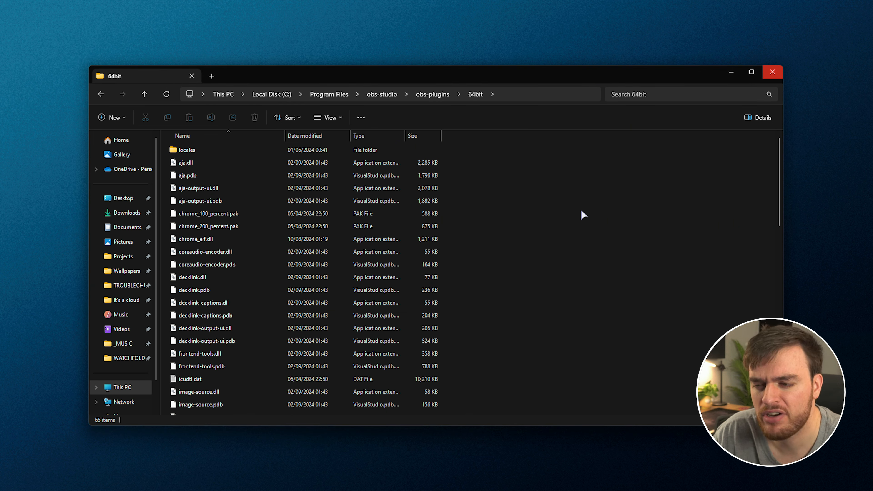